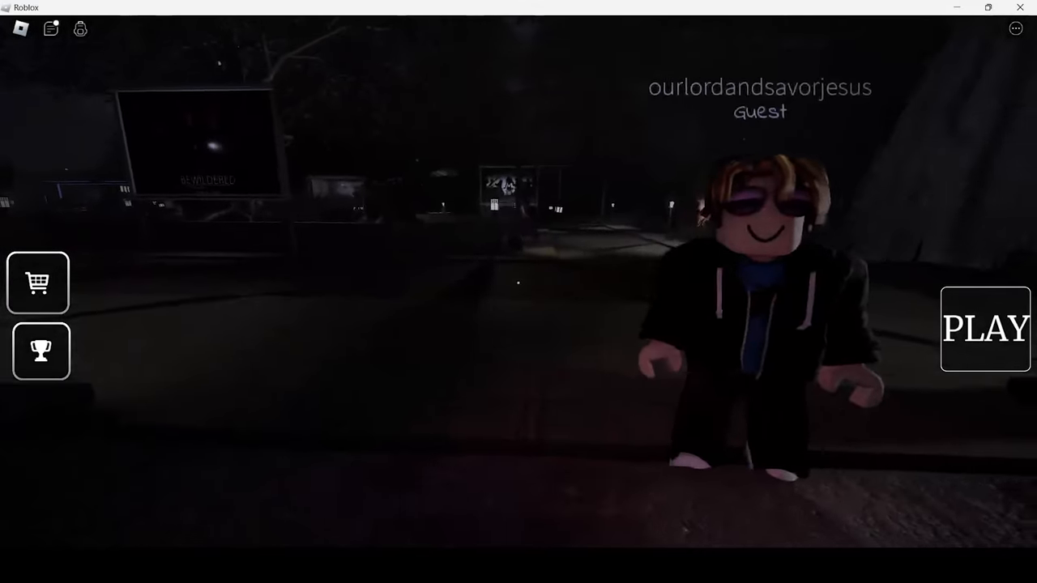
- Open the lobby panel, then start the two-player match once the friend joins
click(984, 328)
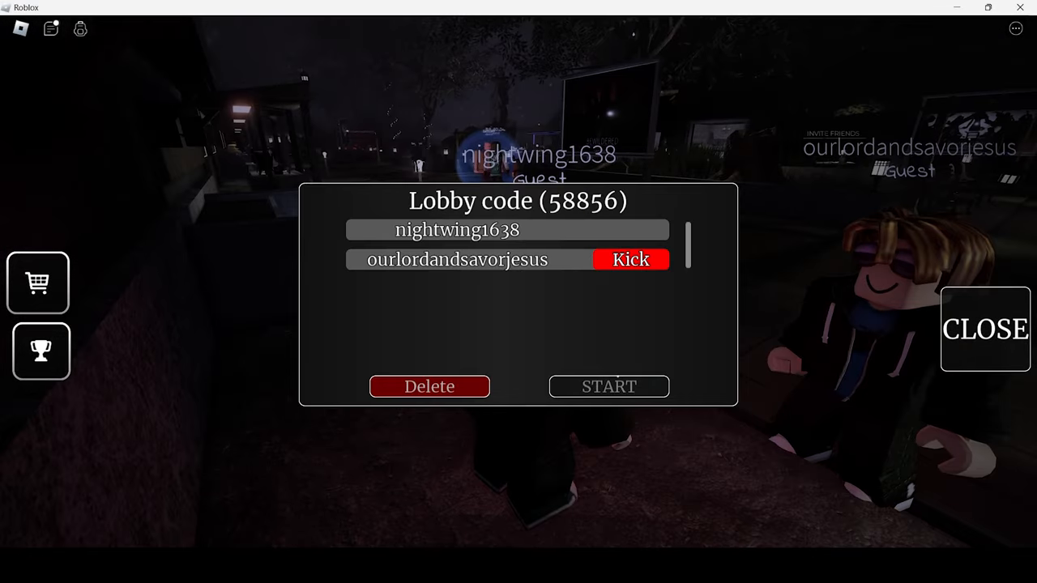
click(609, 386)
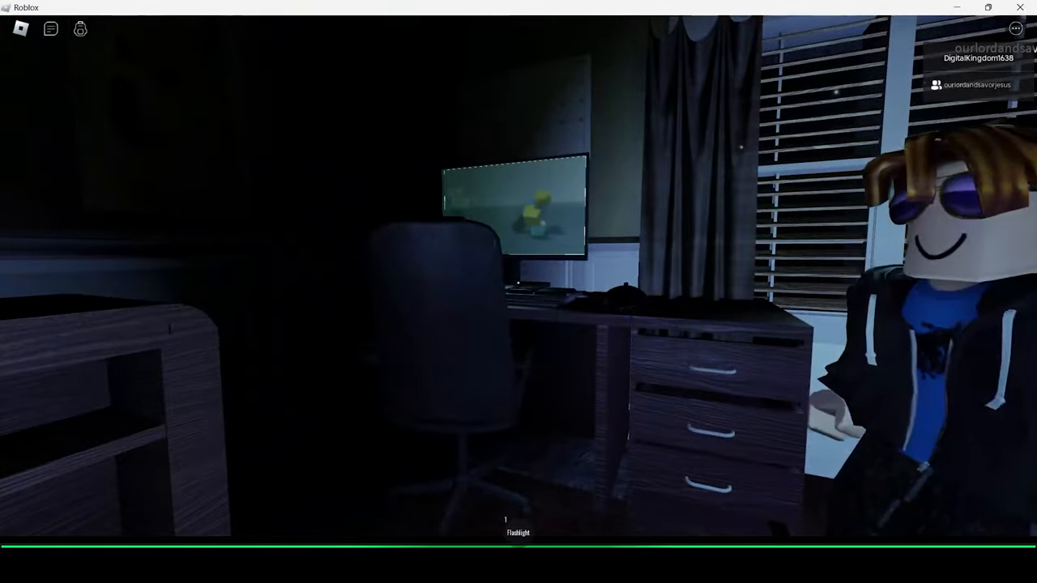
mouse_move(518, 292)
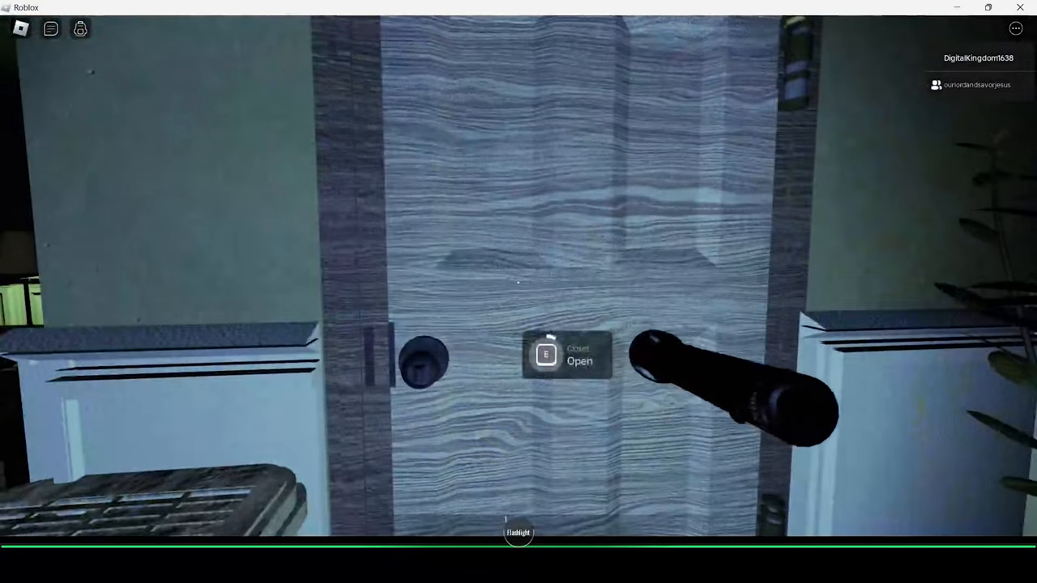
mouse_move(519, 292)
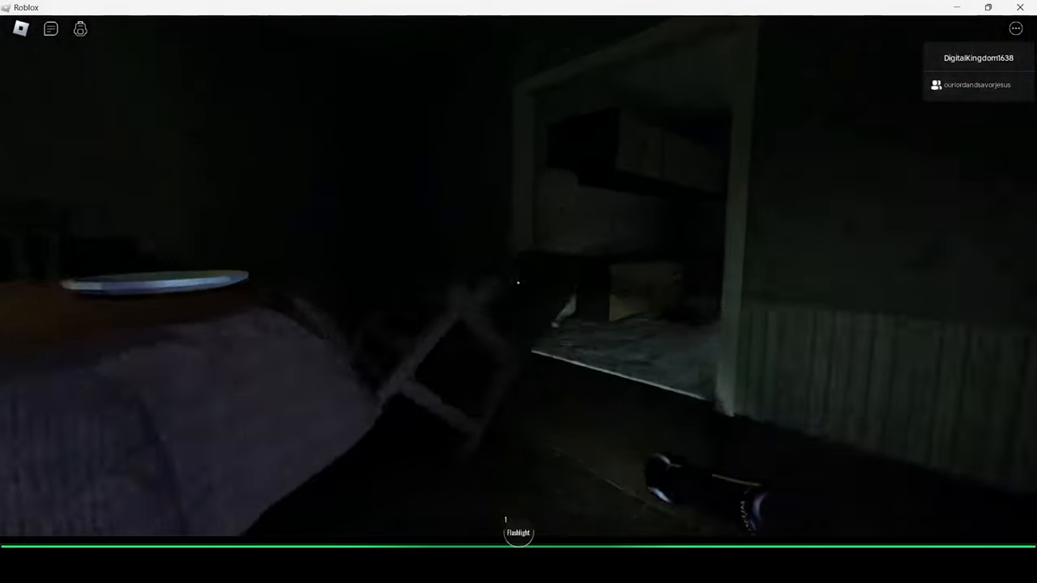
mouse_move(519, 292)
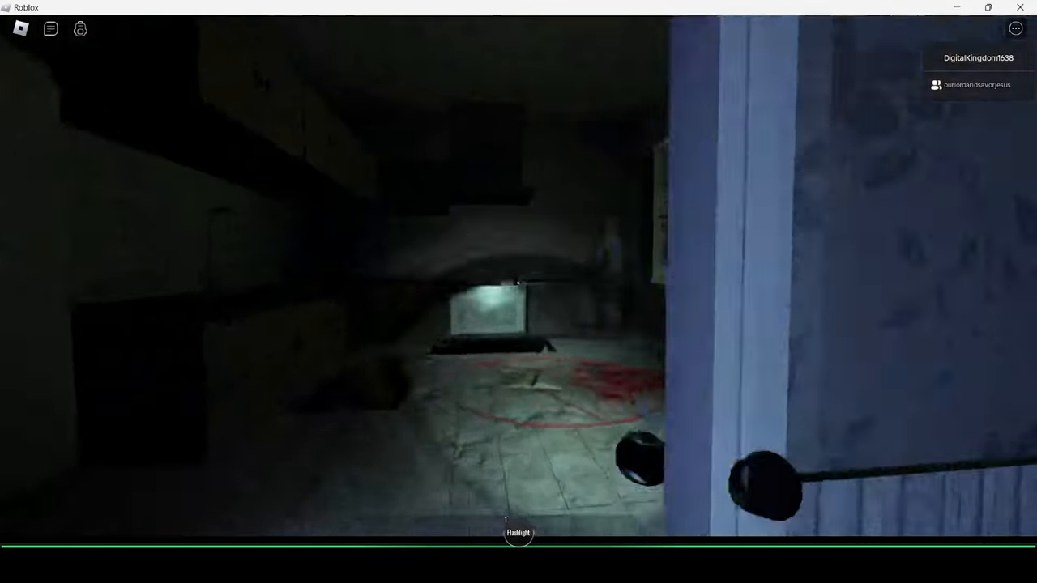
mouse_move(518, 292)
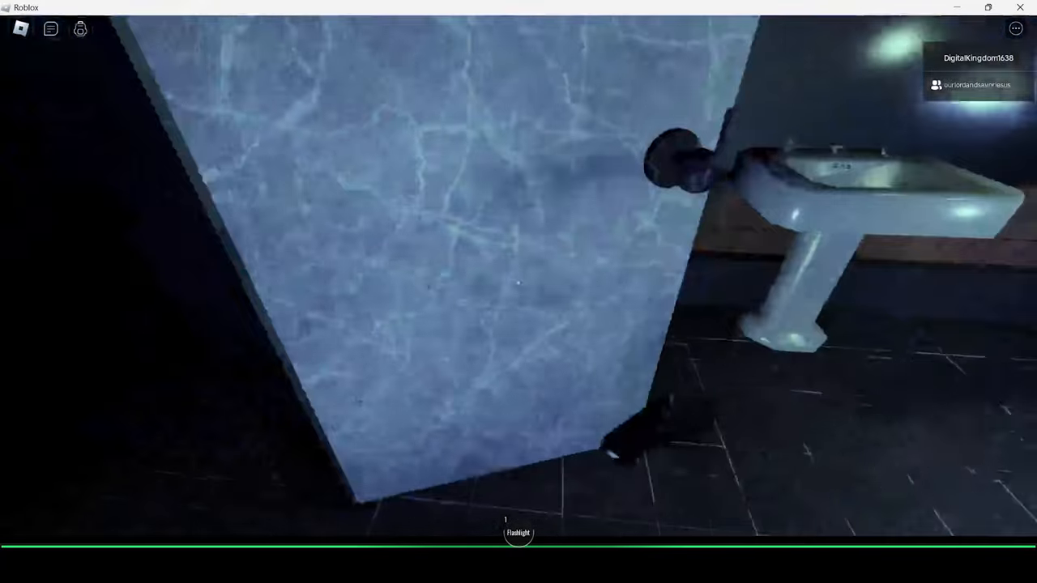
mouse_move(519, 291)
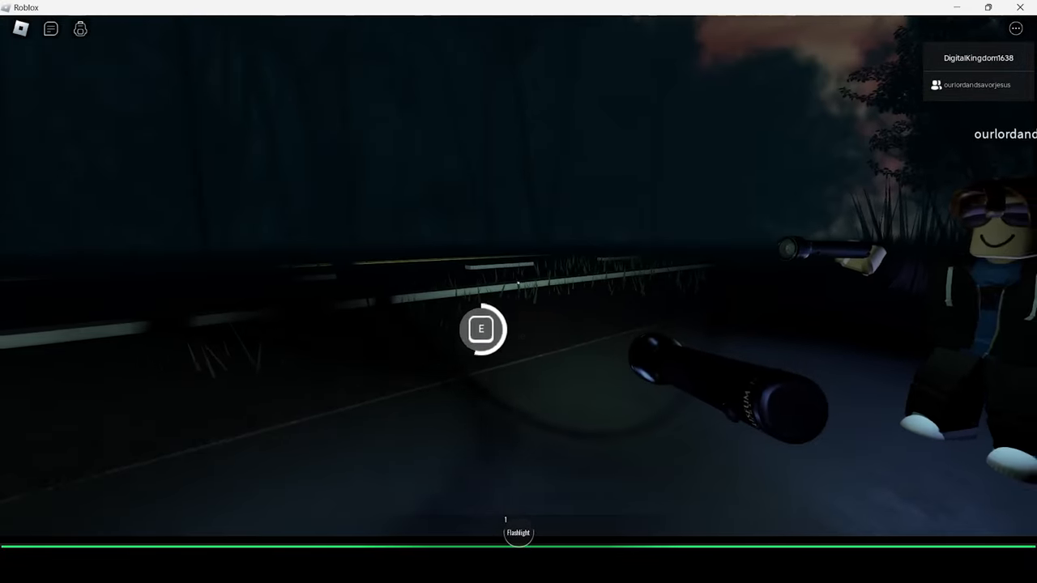
- Interact with the spot on the ground outdoors and the spot by the window
key(e)
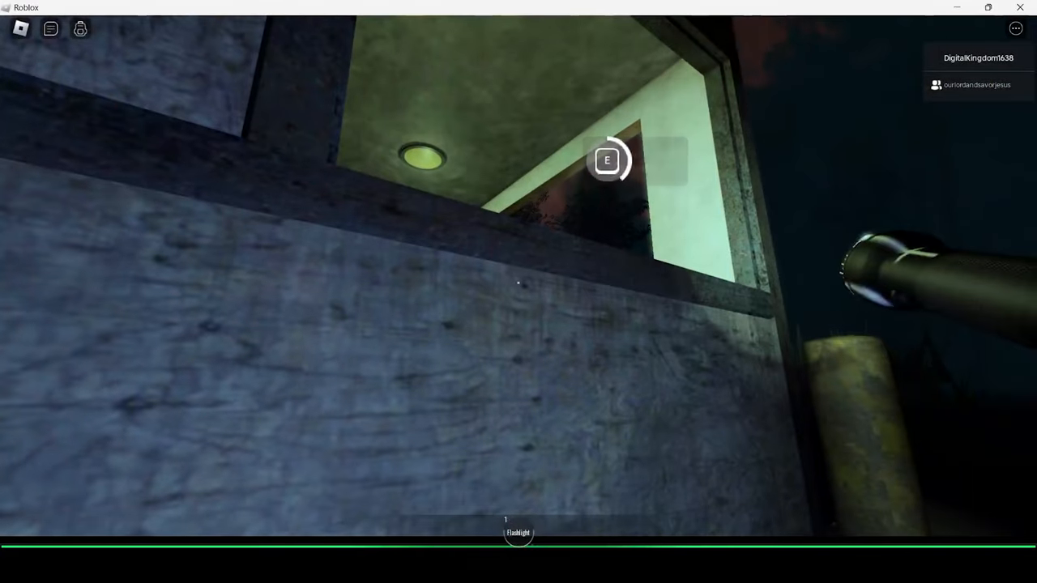
key(e)
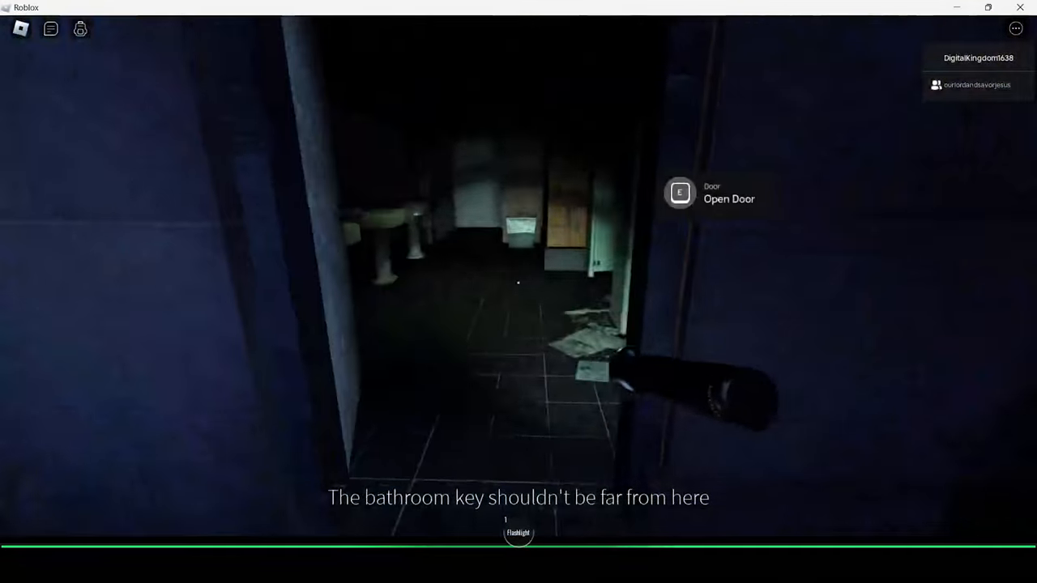
mouse_move(518, 292)
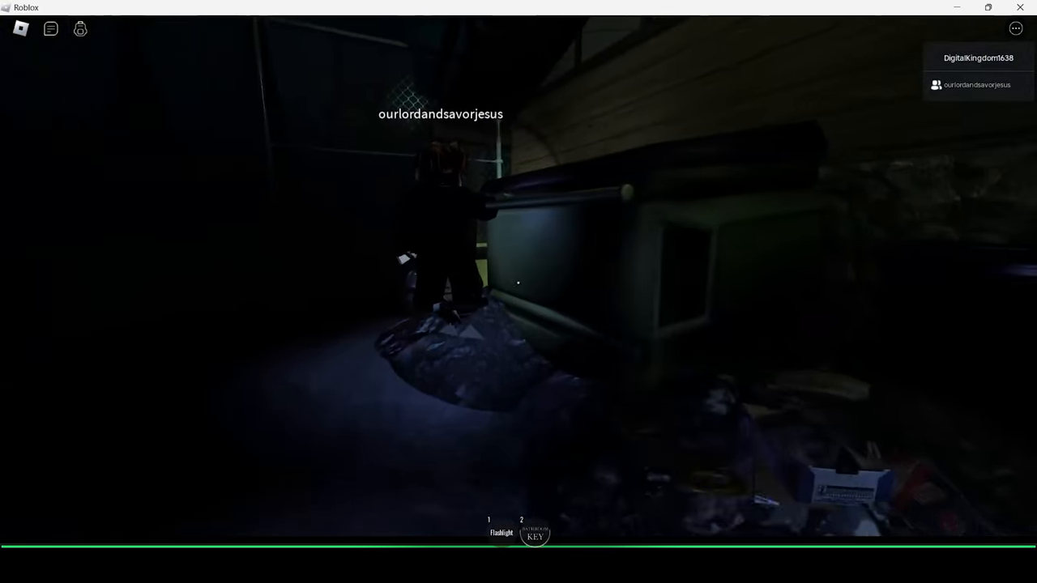
mouse_move(518, 292)
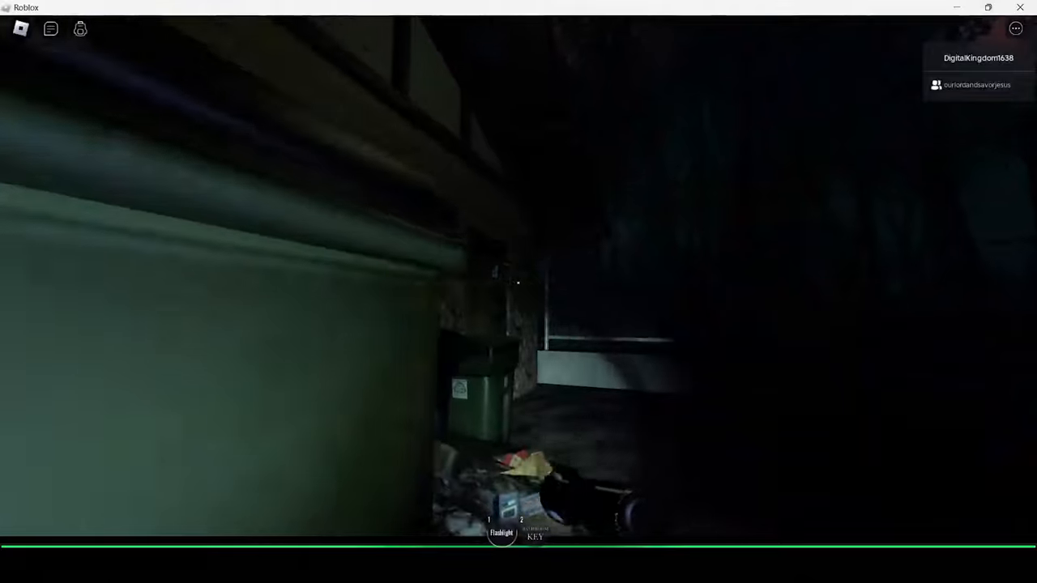
mouse_move(518, 292)
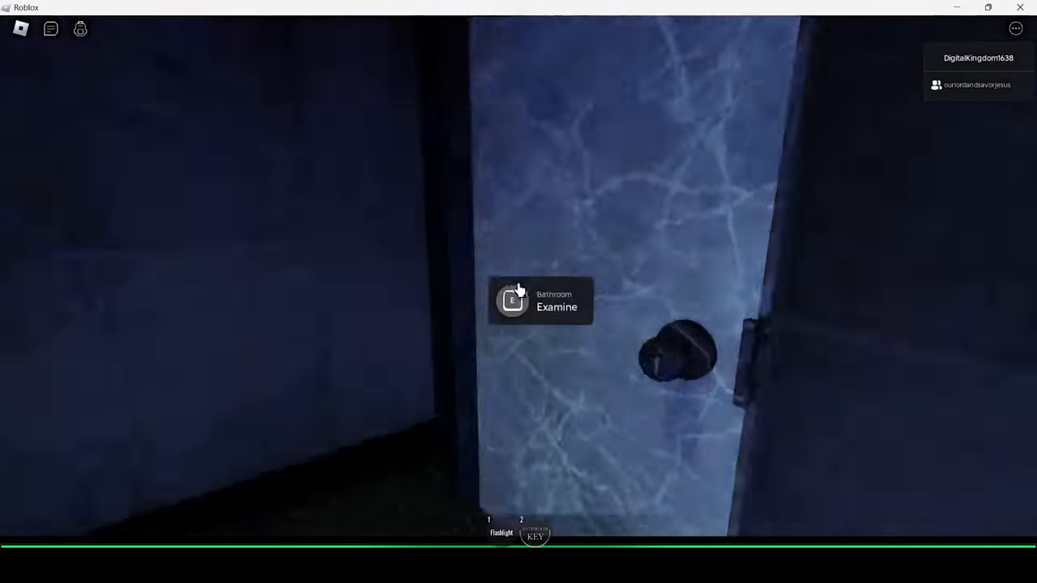
- Examine the bathroom door, then walk the dark boardwalk past the cart
key(e)
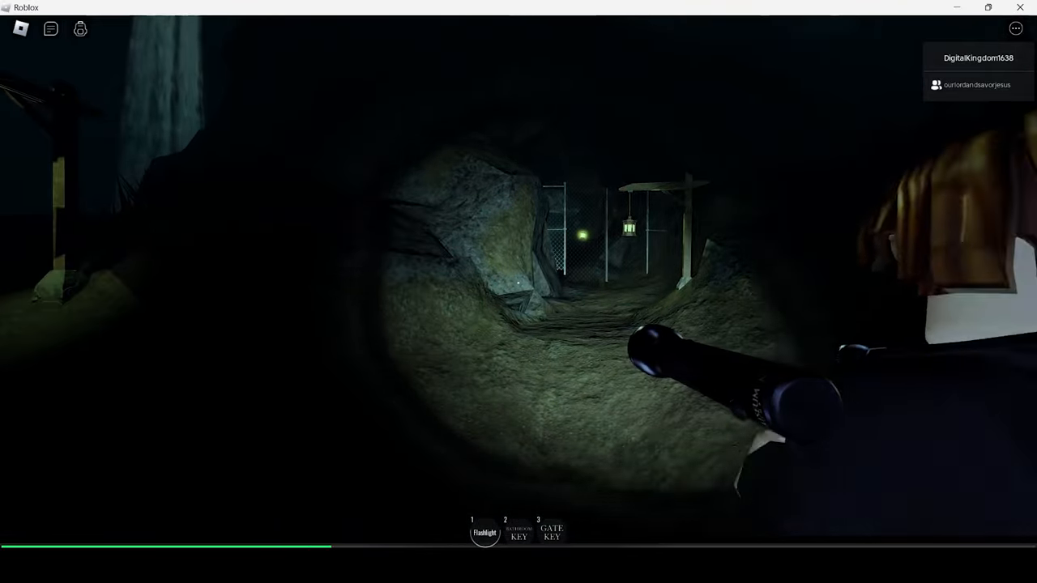
mouse_move(518, 292)
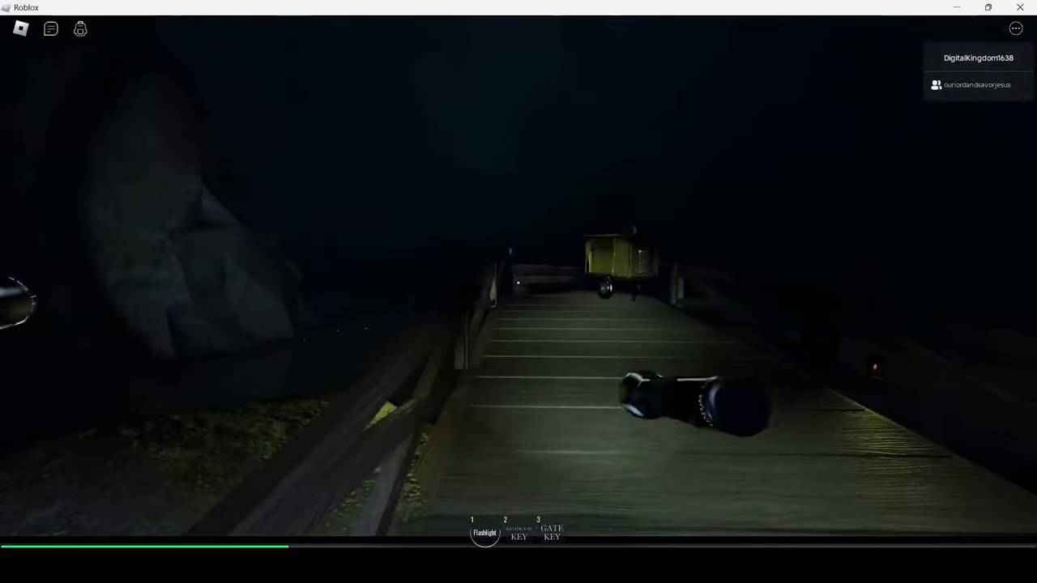
mouse_move(518, 291)
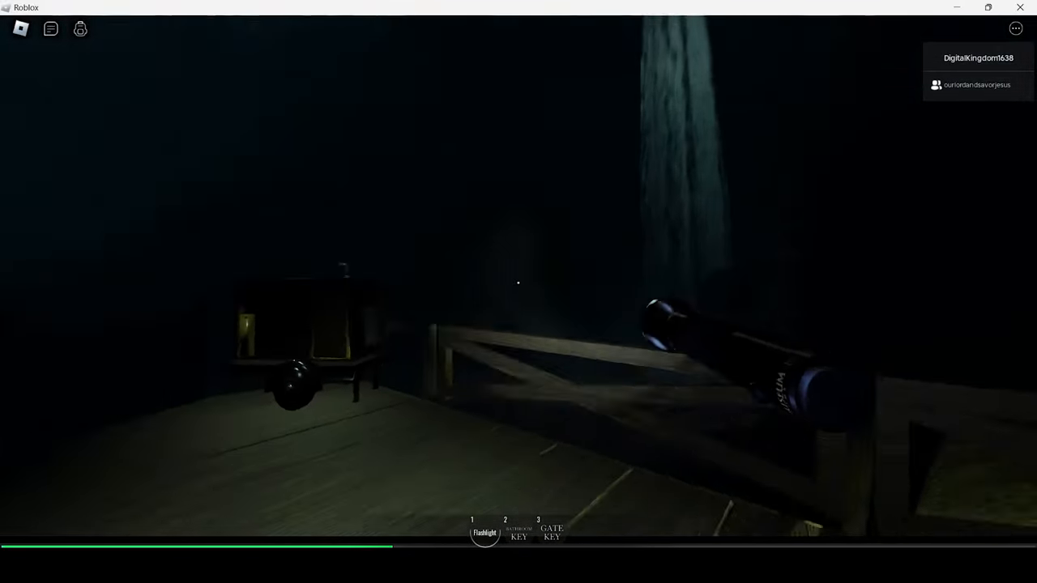
mouse_move(519, 291)
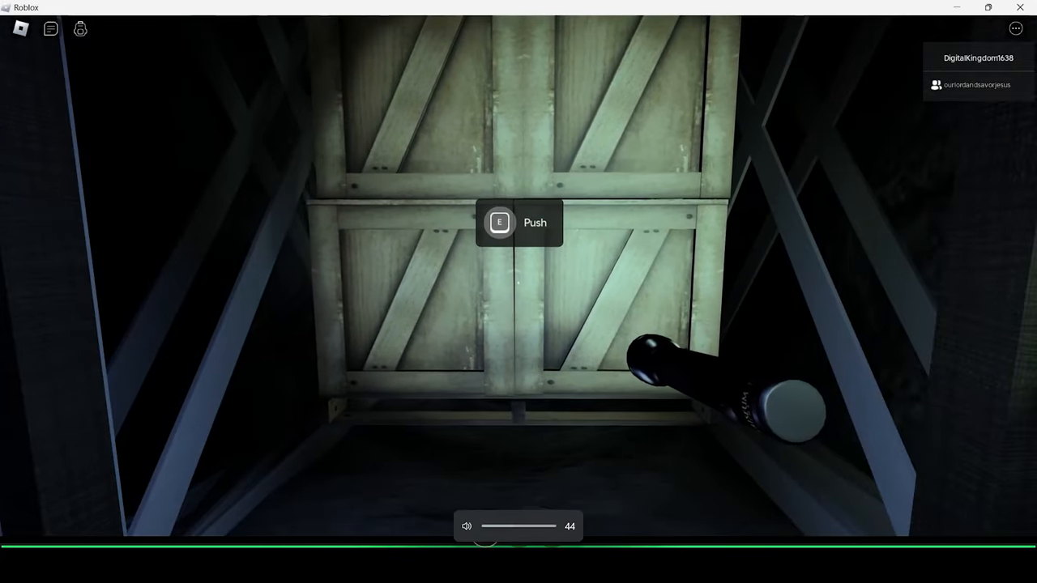
- Shove the large stacked wooden crates out of the passage with two pushes
key(e)
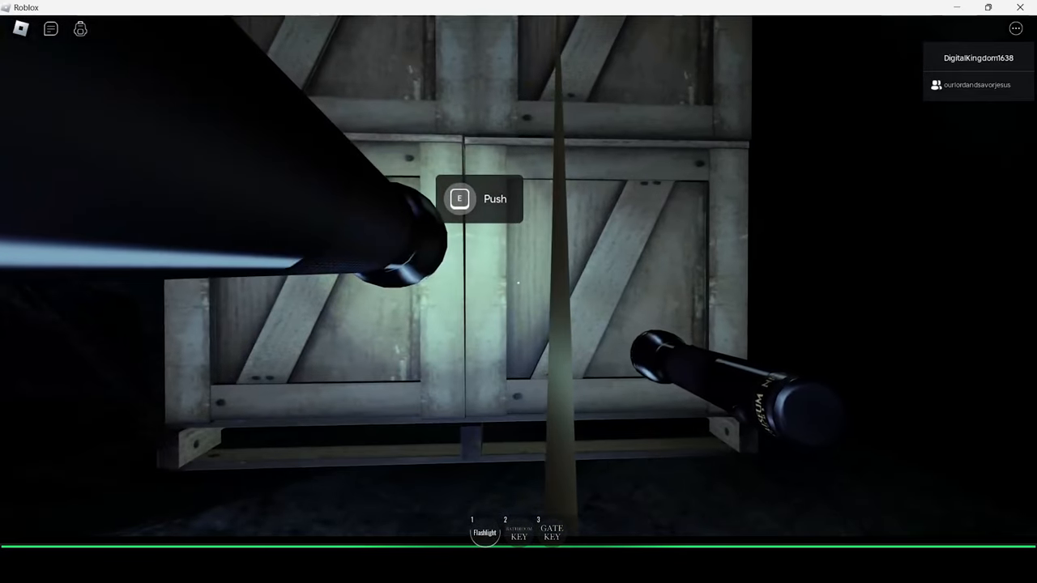
key(e)
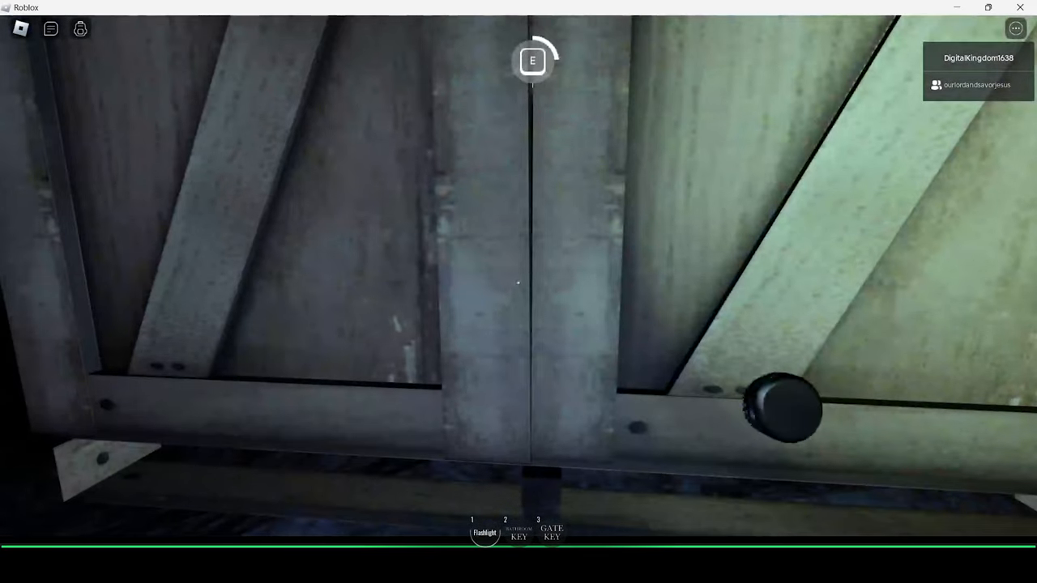
mouse_move(518, 291)
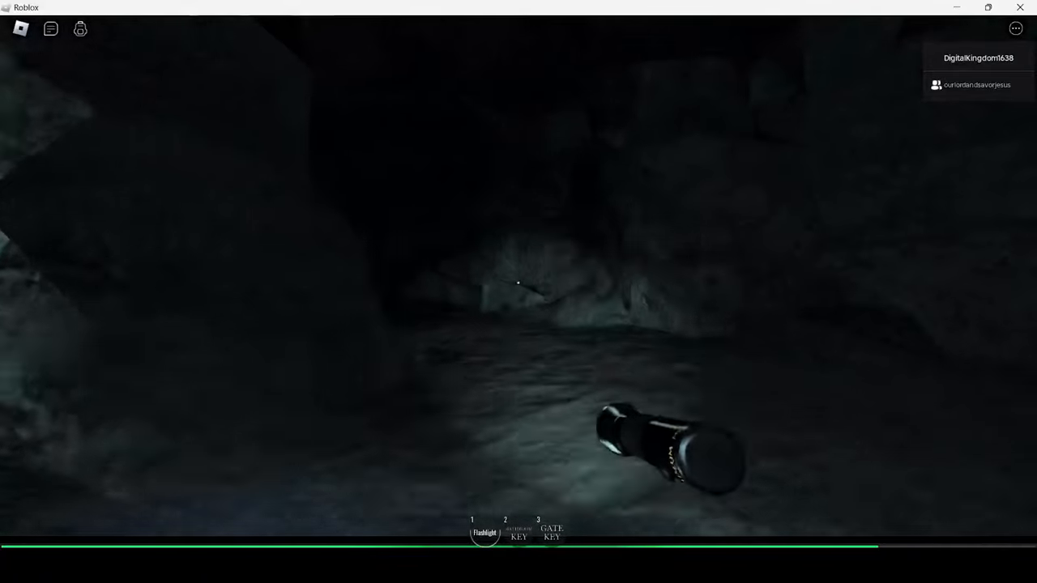
mouse_move(518, 292)
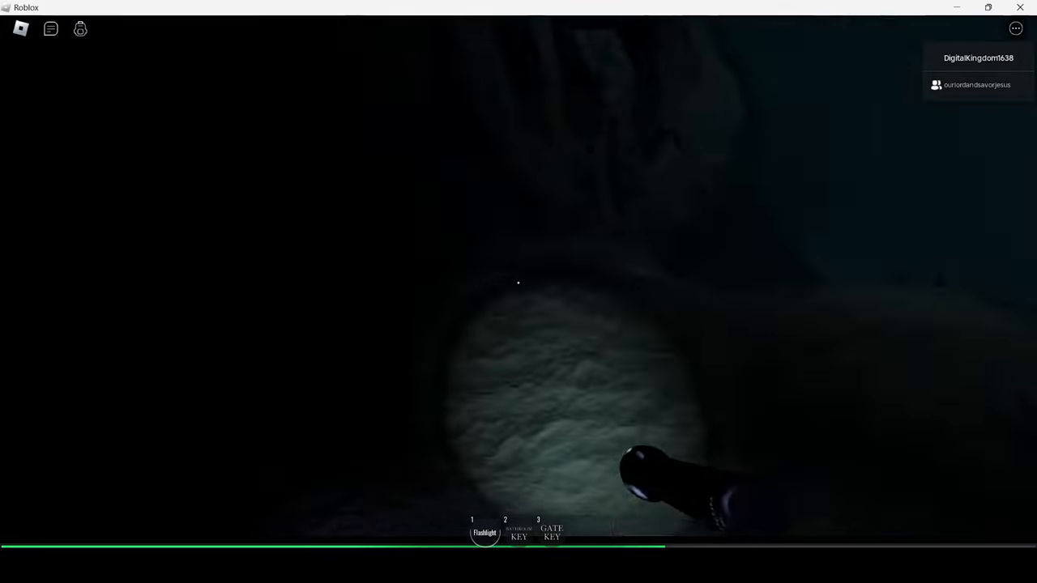
mouse_move(518, 291)
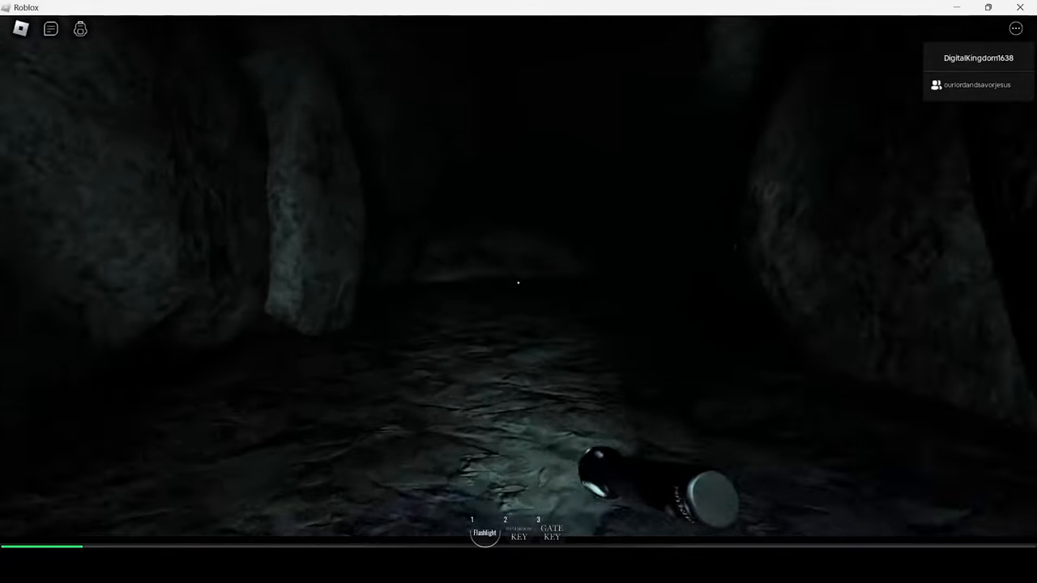
mouse_move(518, 291)
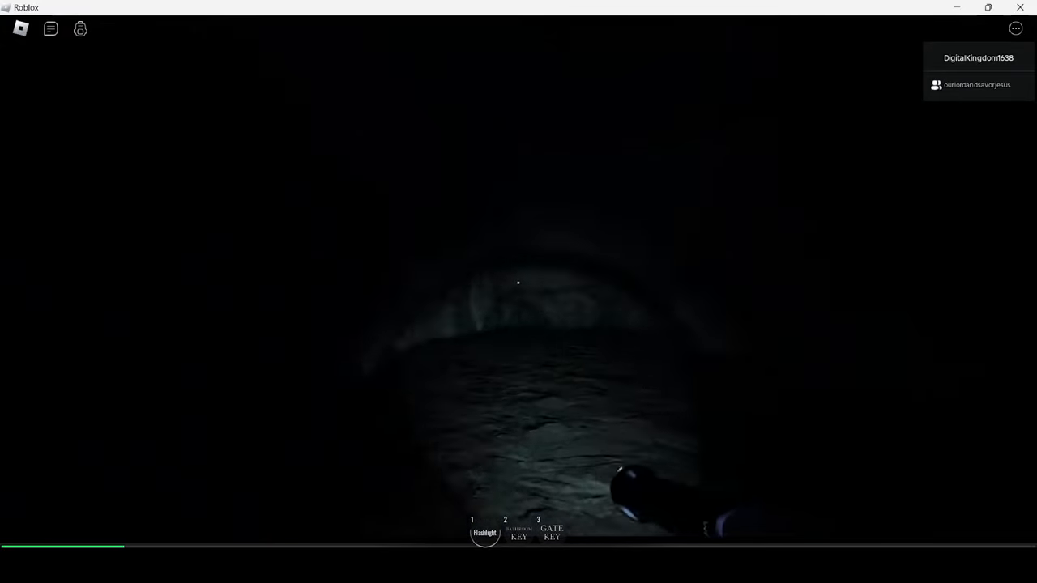
mouse_move(518, 292)
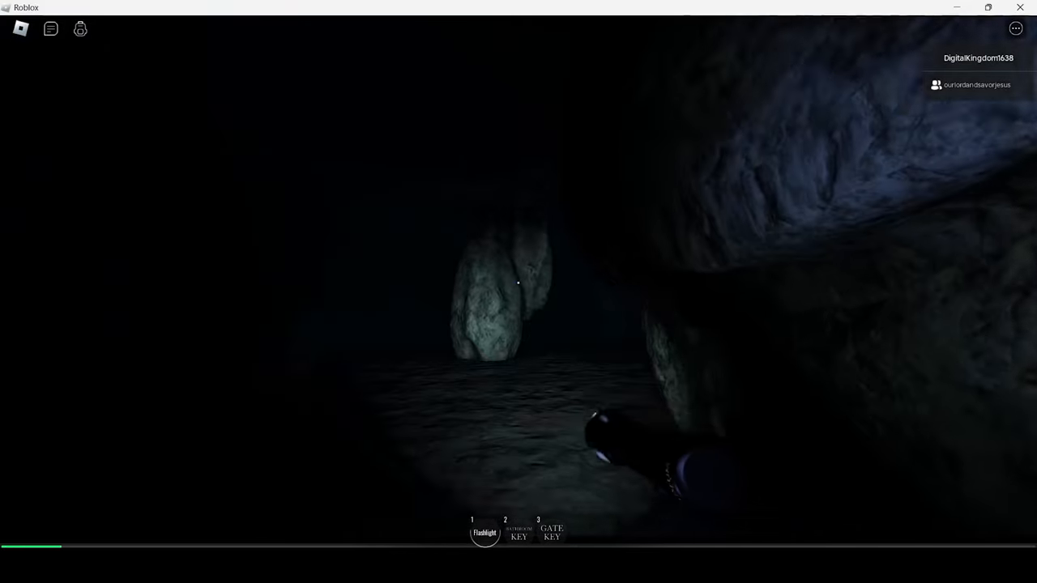
mouse_move(518, 292)
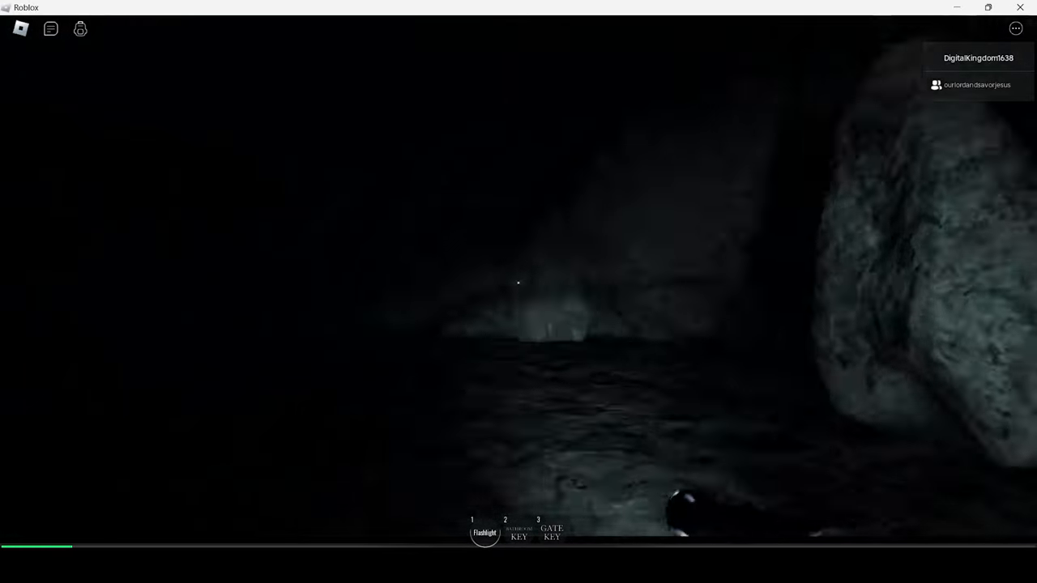
mouse_move(519, 292)
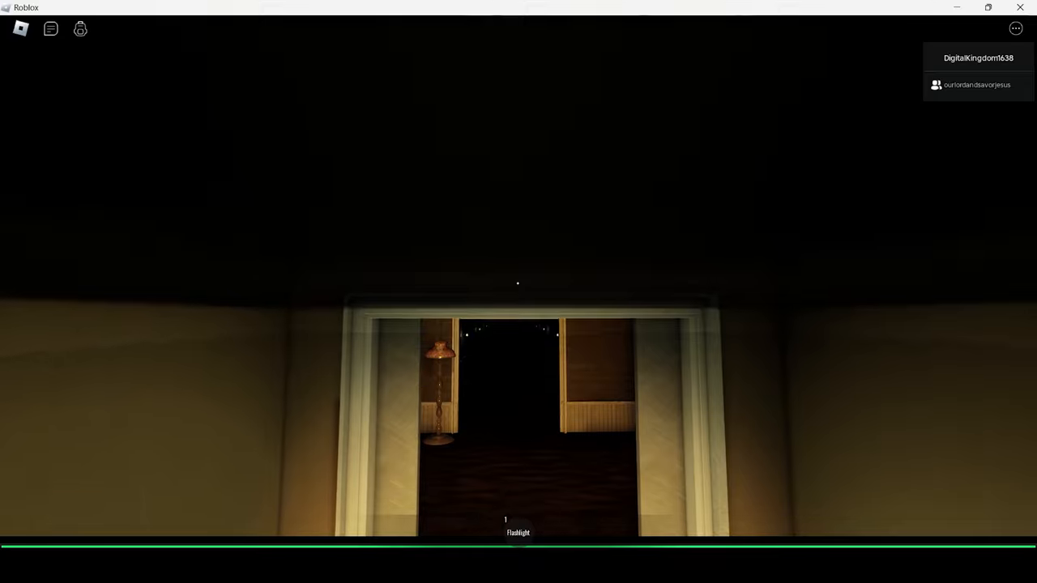
- Raise the flashlight and walk through the doorway toward the dim corridor
key(w)
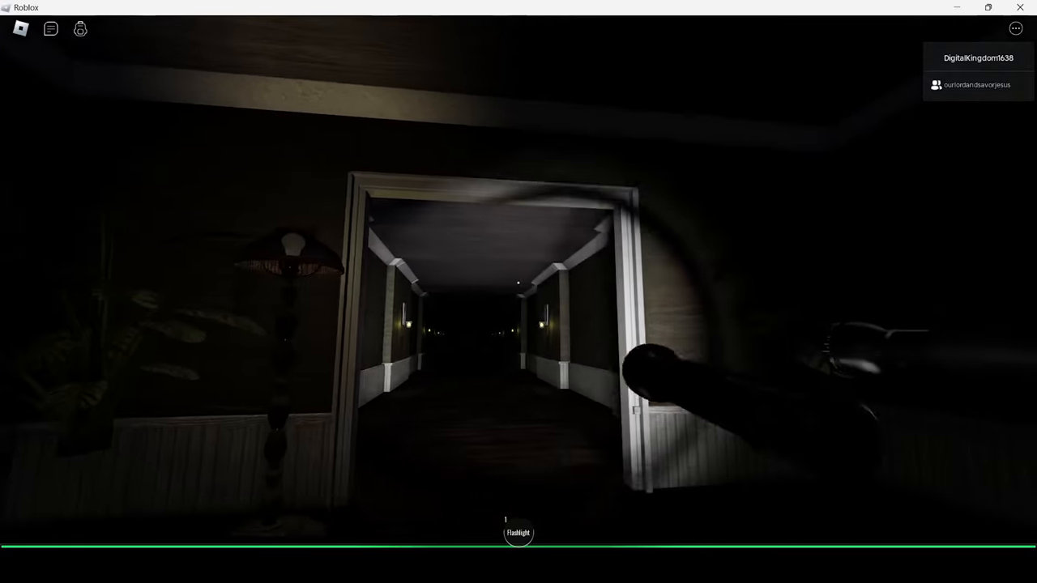
mouse_move(518, 291)
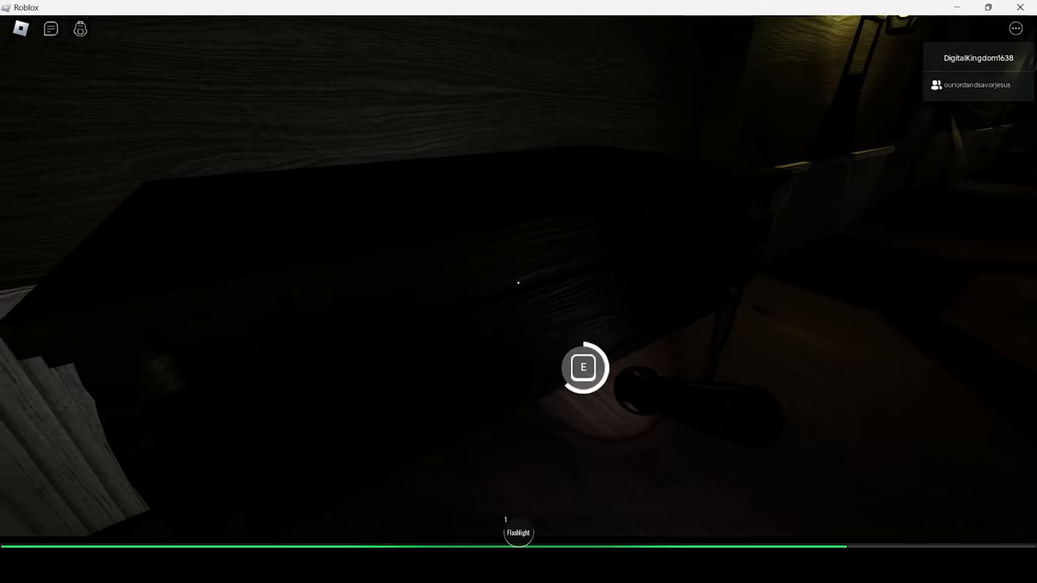
- Take the item on the desk, then search two desk drawers for keys
key(e)
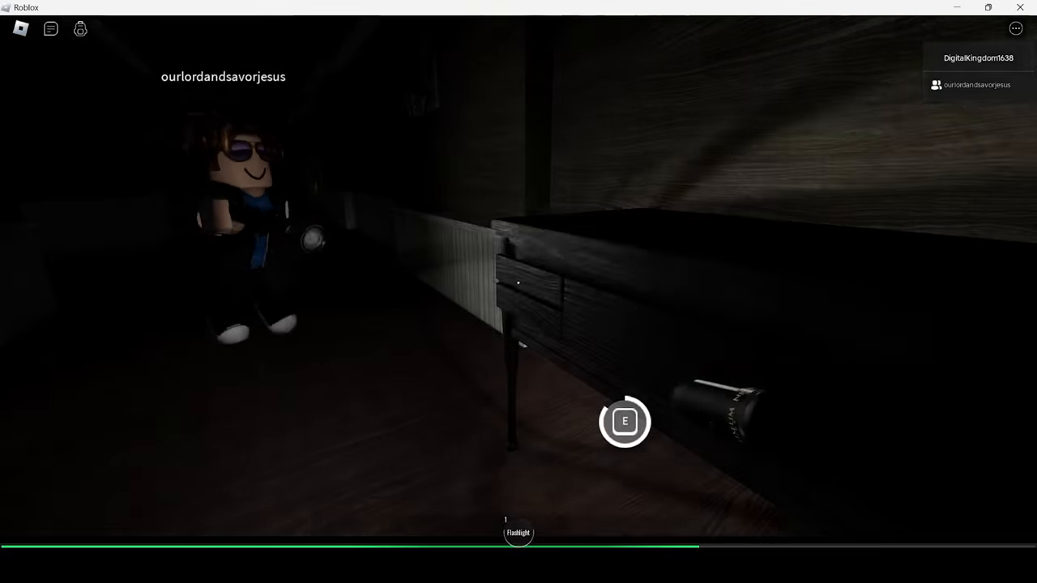
key(e)
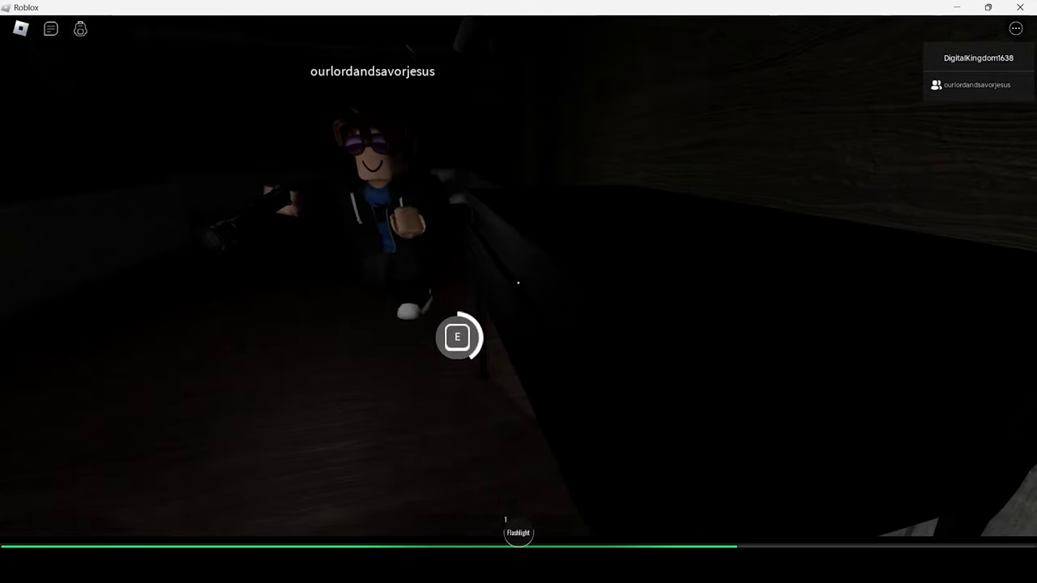
key(e)
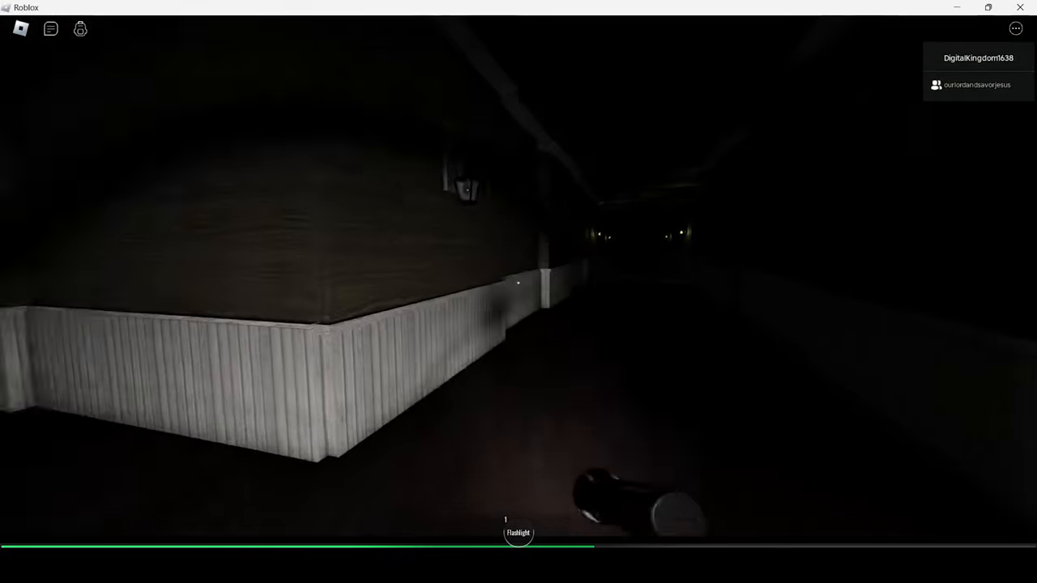
mouse_move(518, 291)
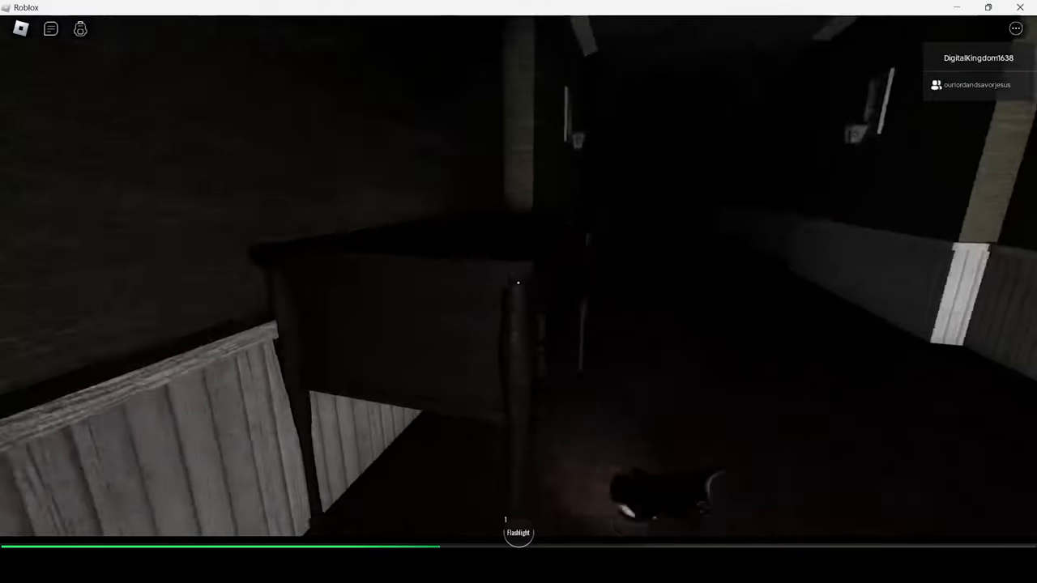
mouse_move(519, 292)
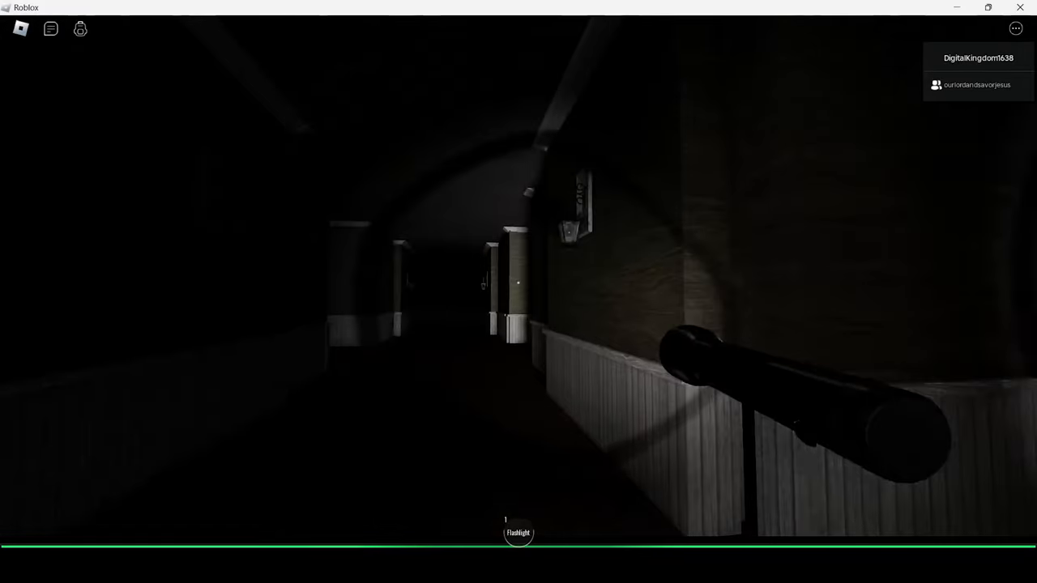
mouse_move(518, 291)
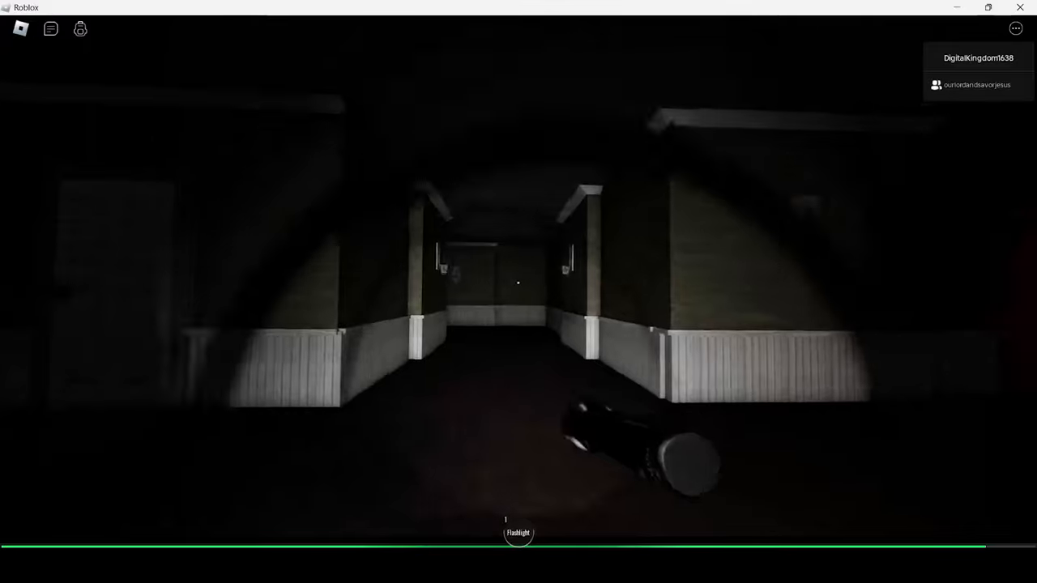
mouse_move(519, 291)
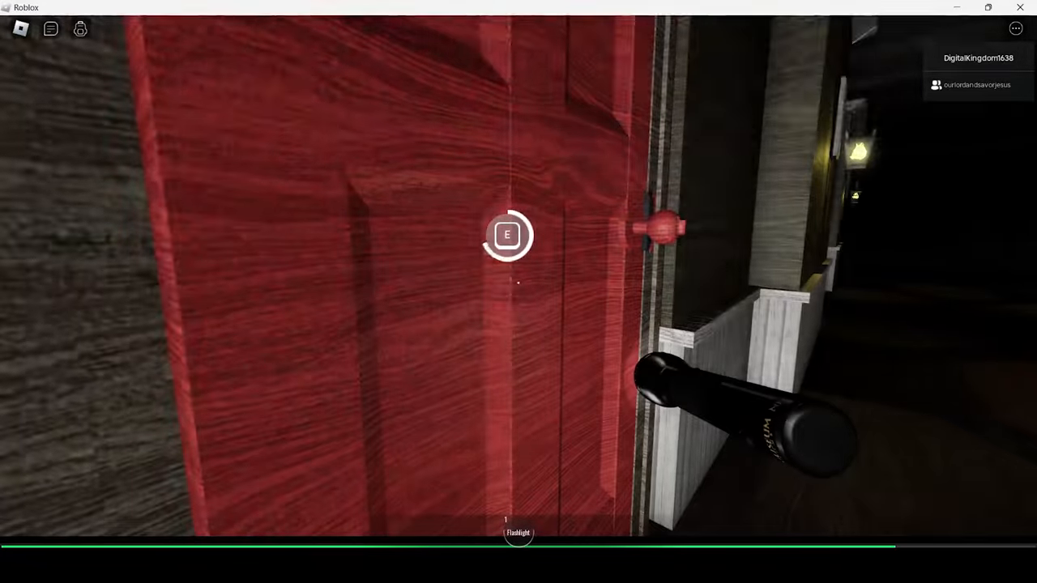
- Try opening the red door, then search the hallway cabinet
key(e)
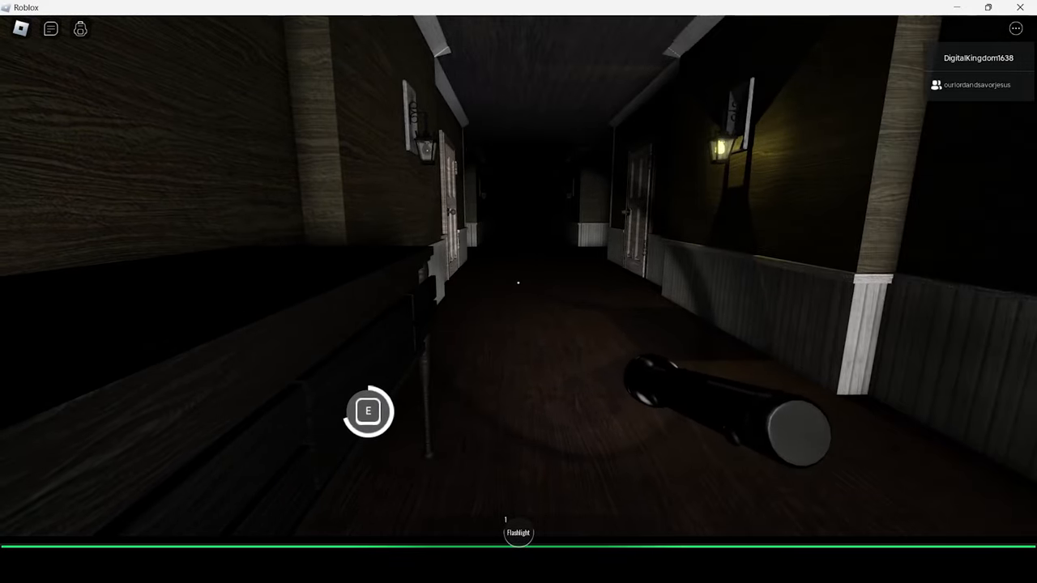
key(e)
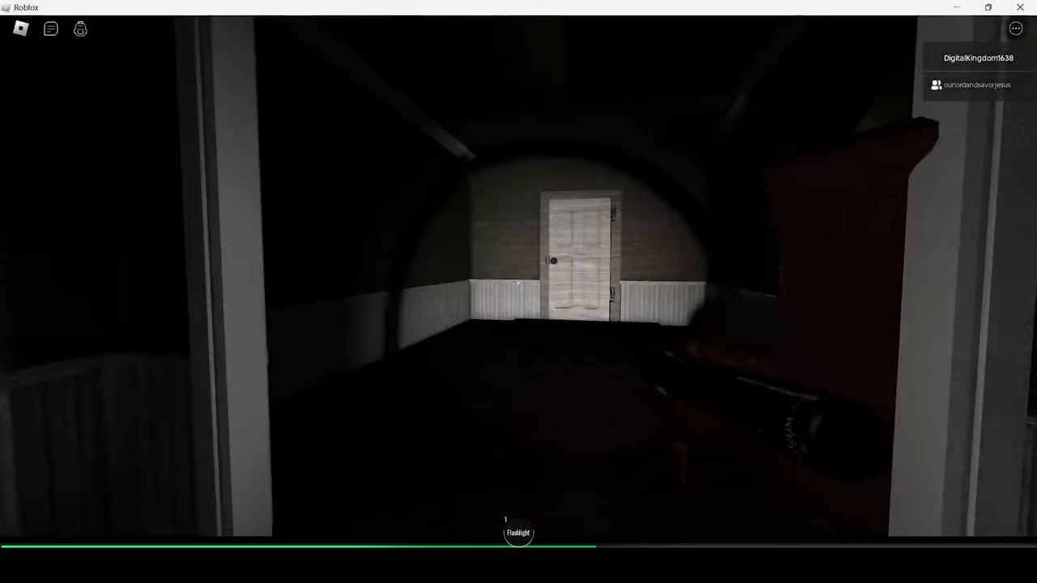
mouse_move(518, 292)
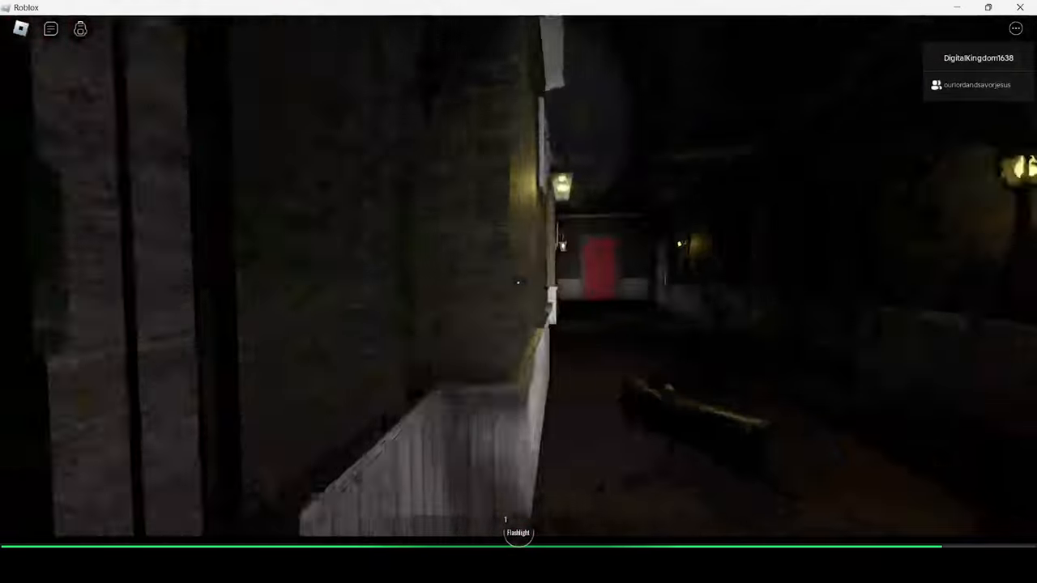
mouse_move(519, 292)
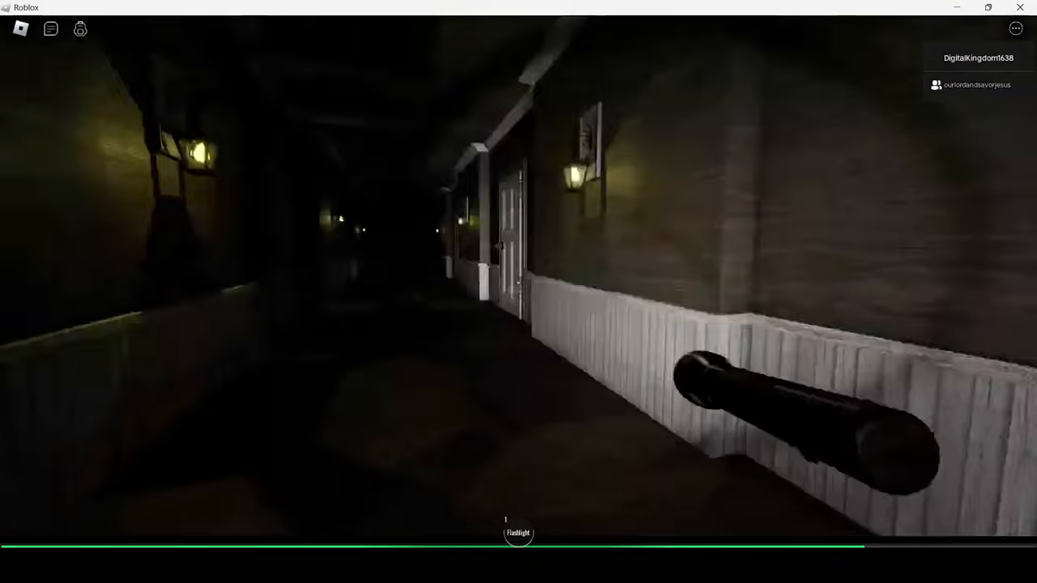
mouse_move(519, 292)
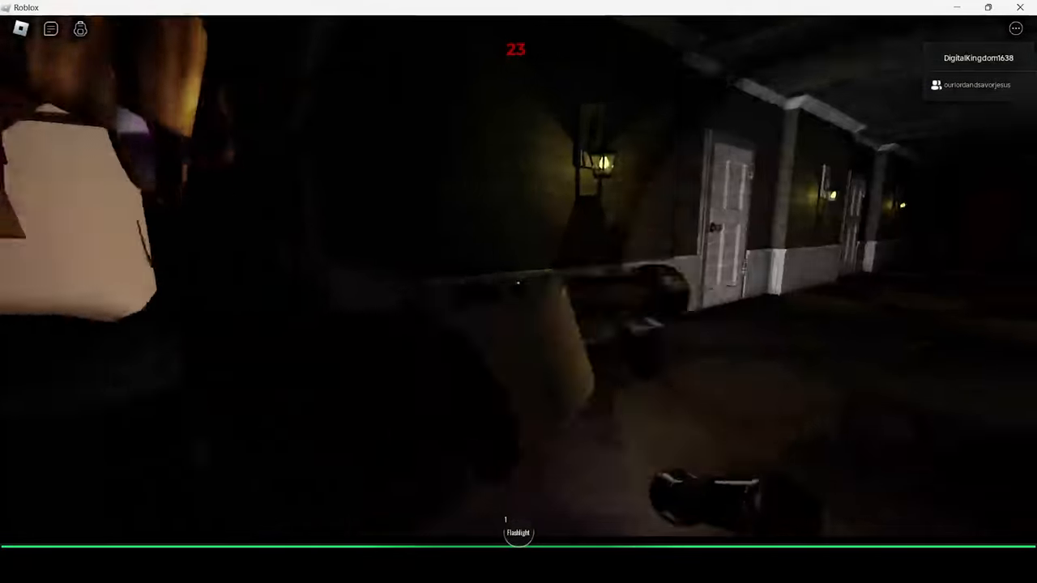
mouse_move(518, 292)
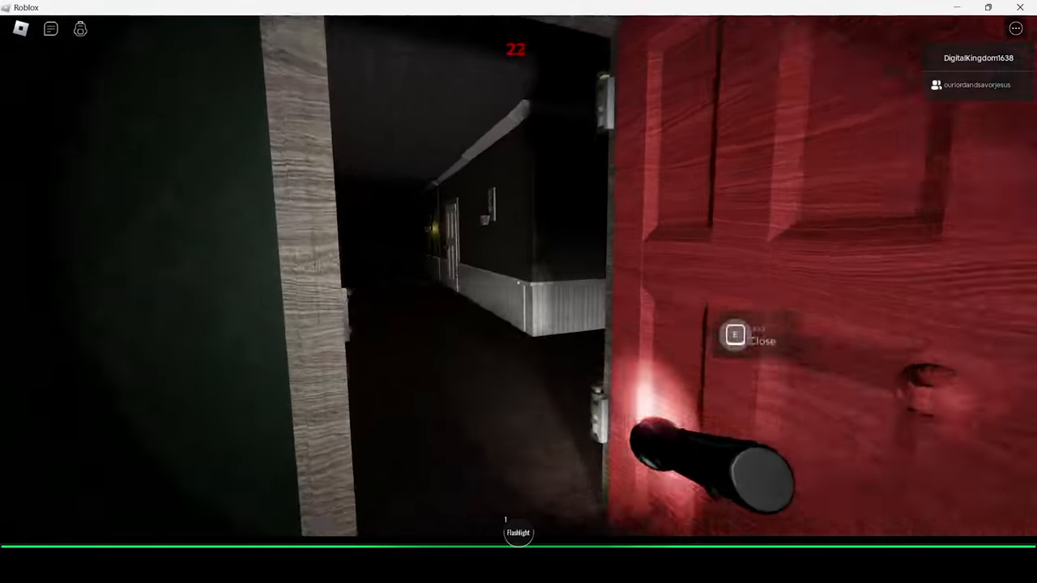
mouse_move(519, 291)
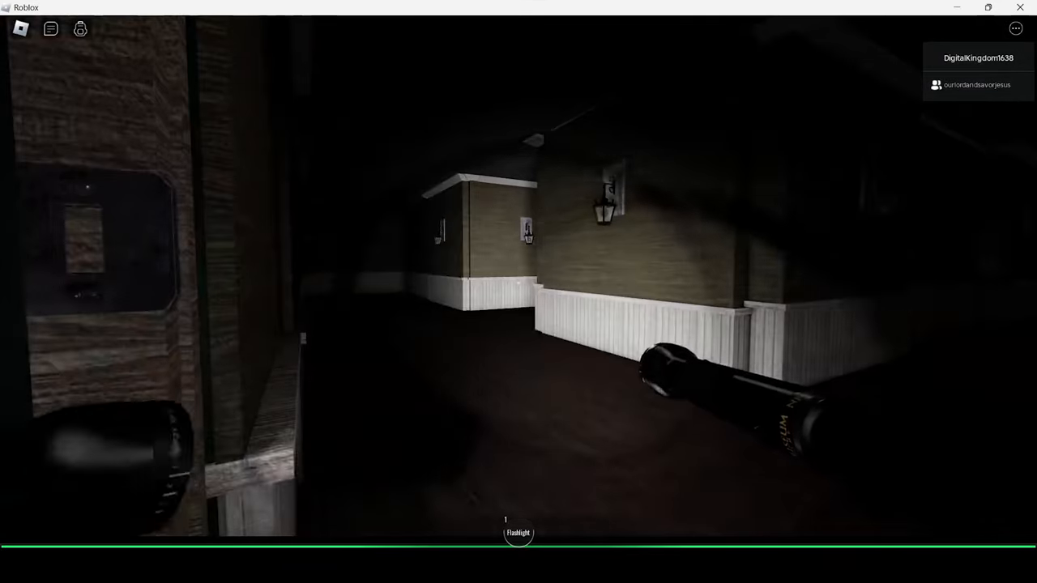
mouse_move(518, 292)
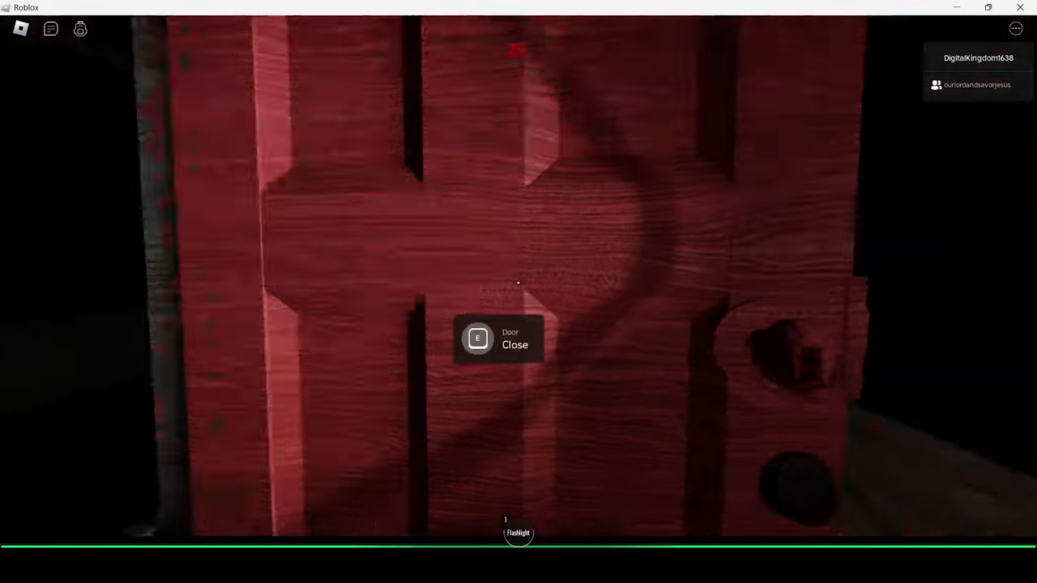
- Close room 25's door and begin picking up the item beside the bed
key(e)
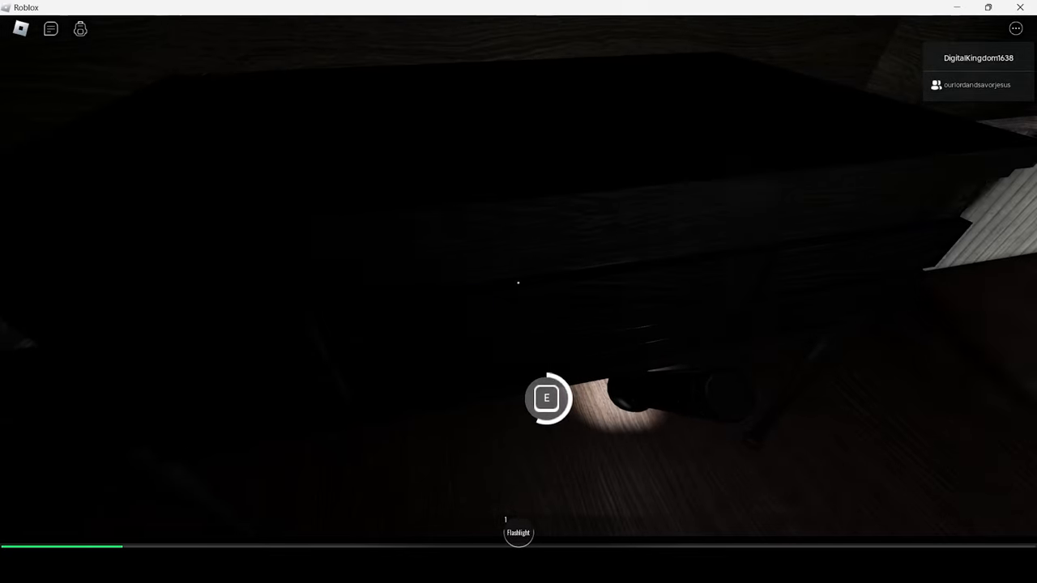
key(e)
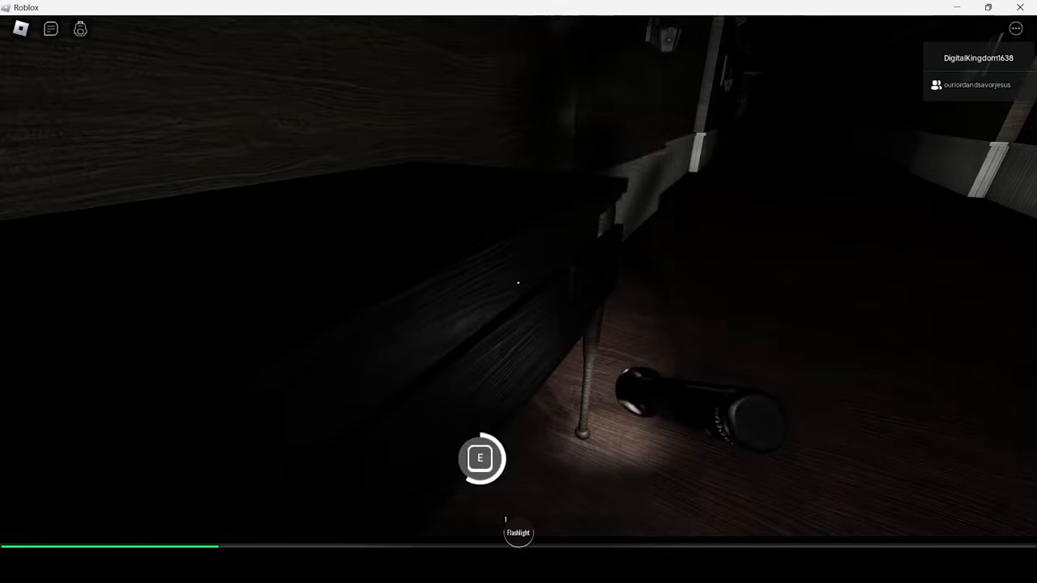
- Finish picking up the floor item, putting the room key in hotbar slot 2
key(e)
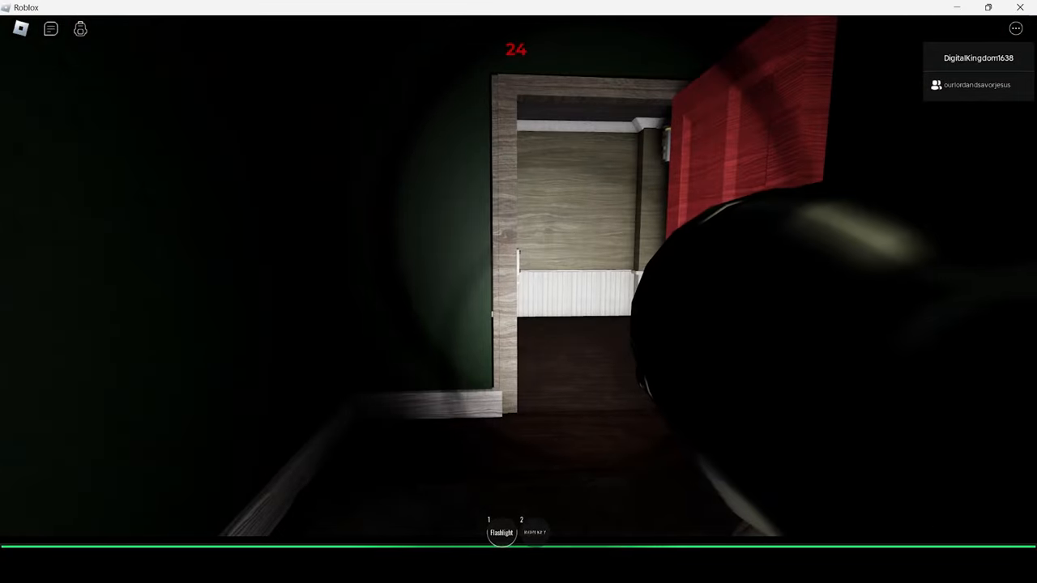
mouse_move(518, 292)
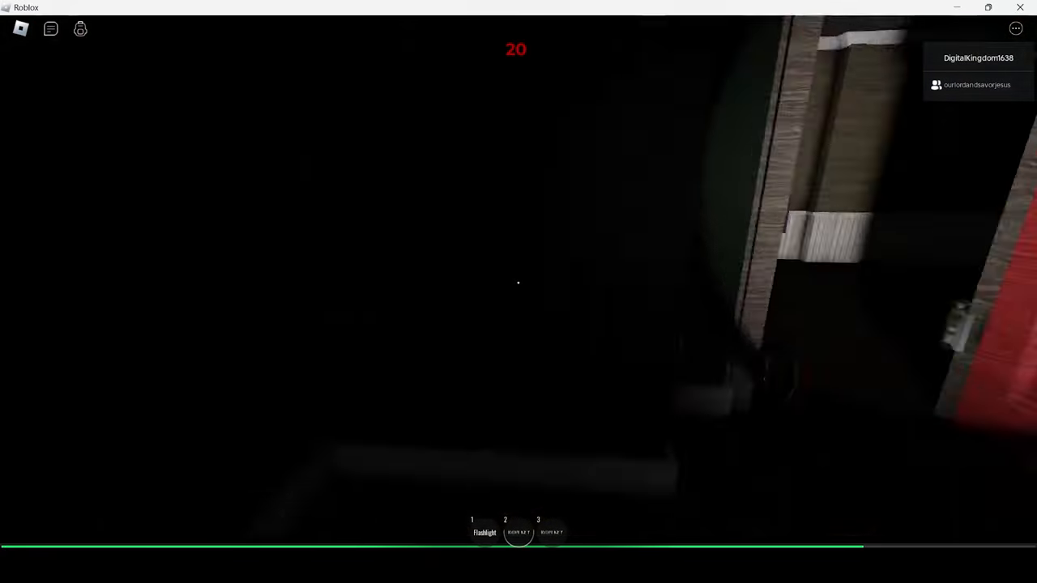
mouse_move(519, 292)
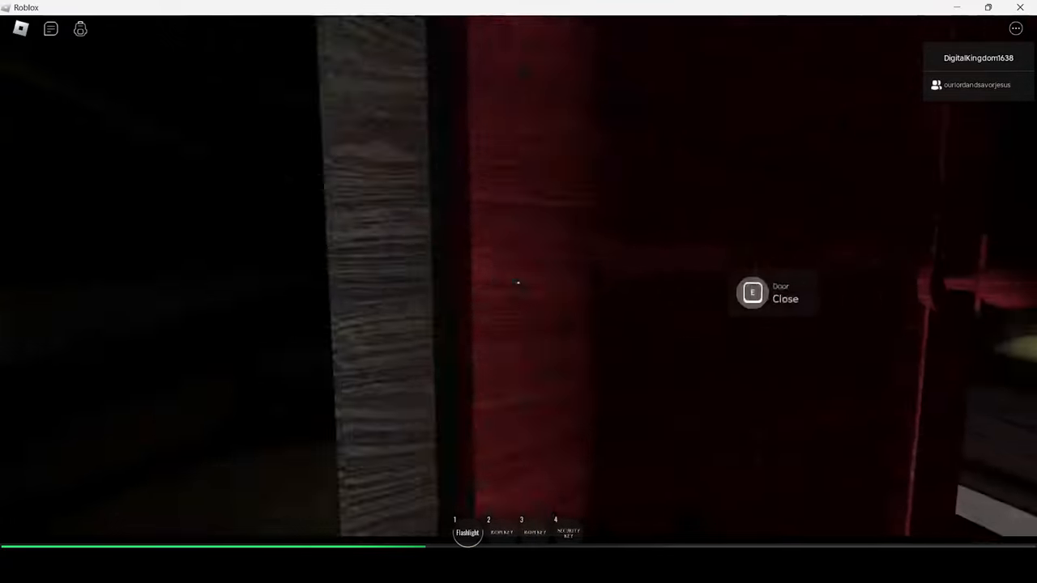
- Open room 24's red door, step through, and close it behind you
key(e)
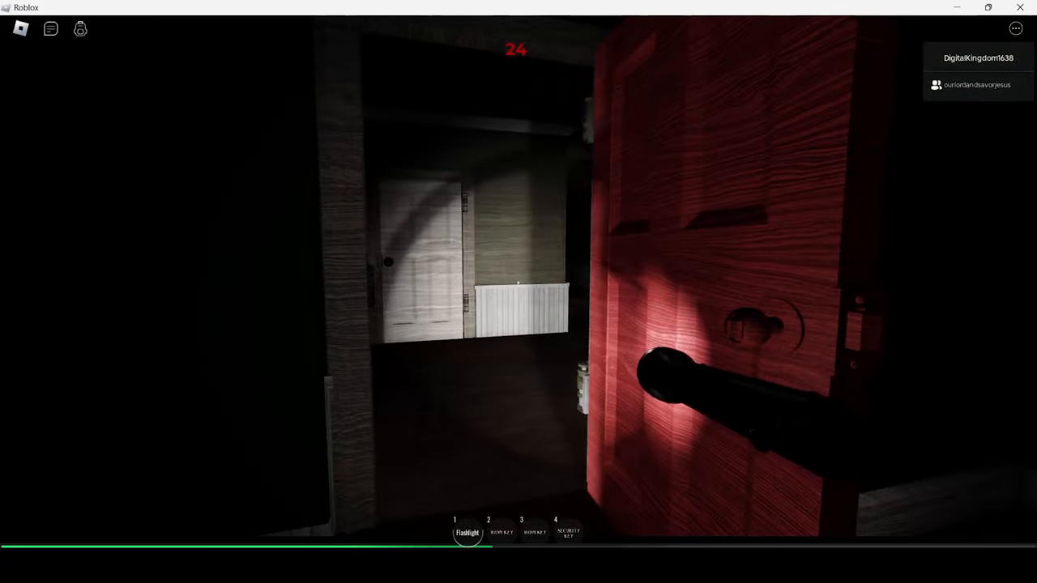
mouse_move(518, 292)
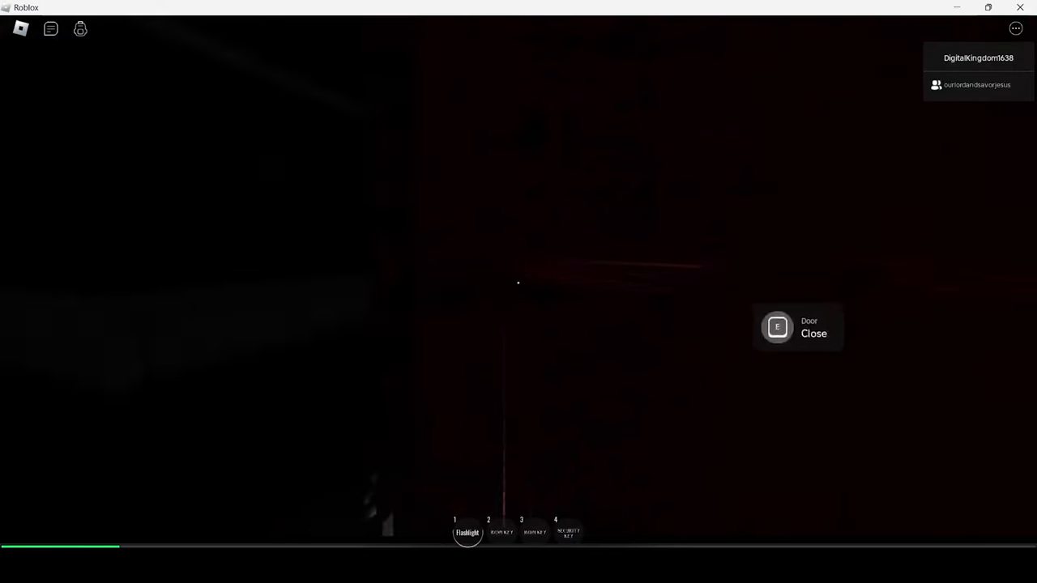
key(e)
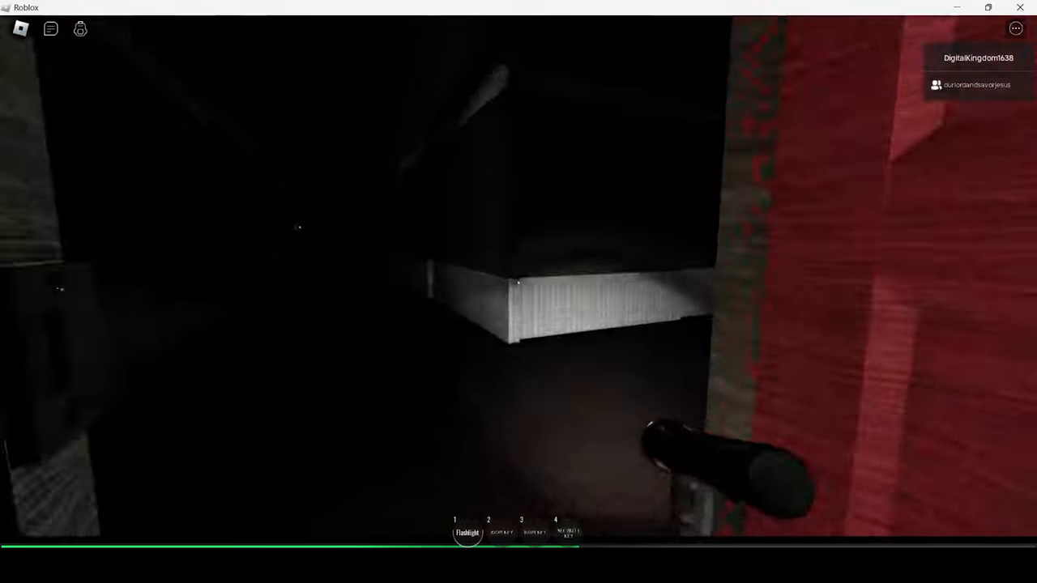
mouse_move(519, 292)
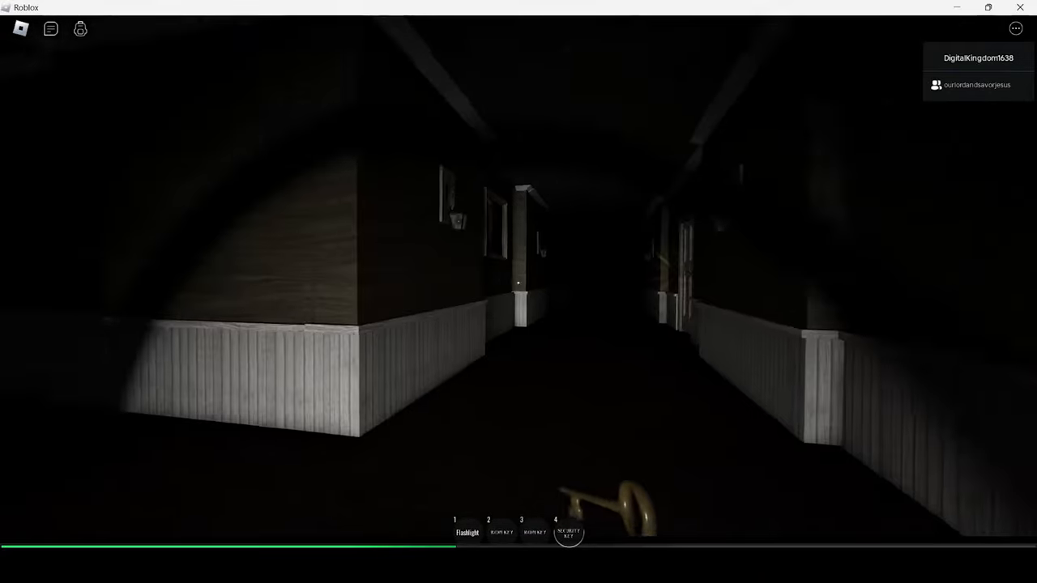
mouse_move(519, 292)
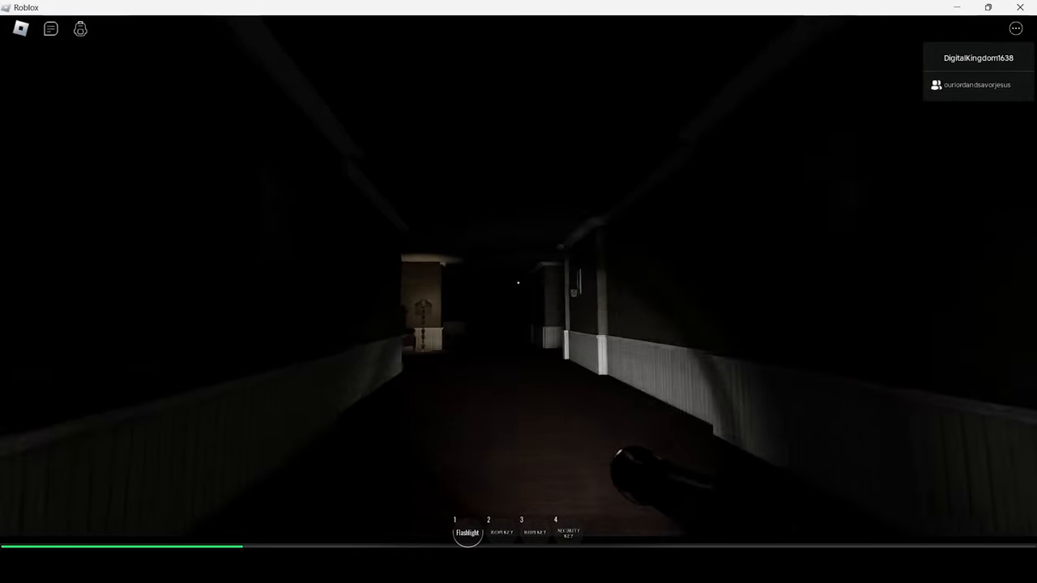
mouse_move(518, 291)
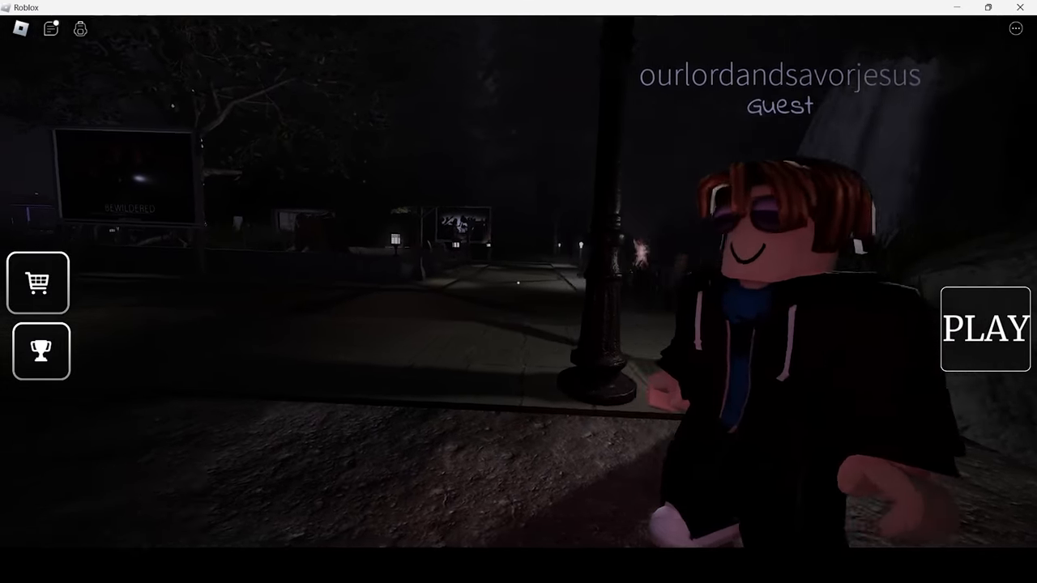
mouse_move(518, 291)
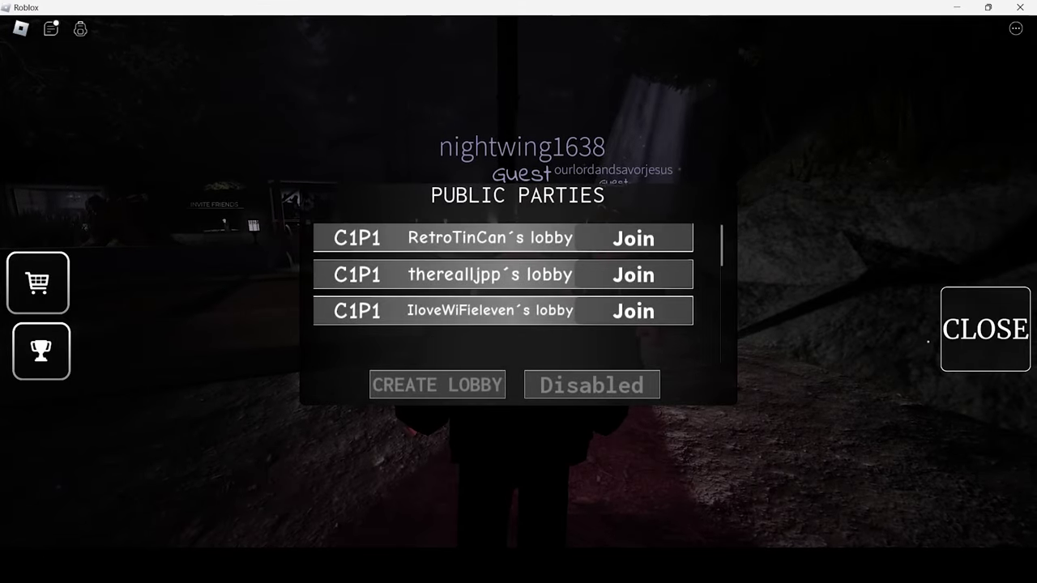
- Close the Public Parties list to return to the outdoor lobby screen
click(985, 329)
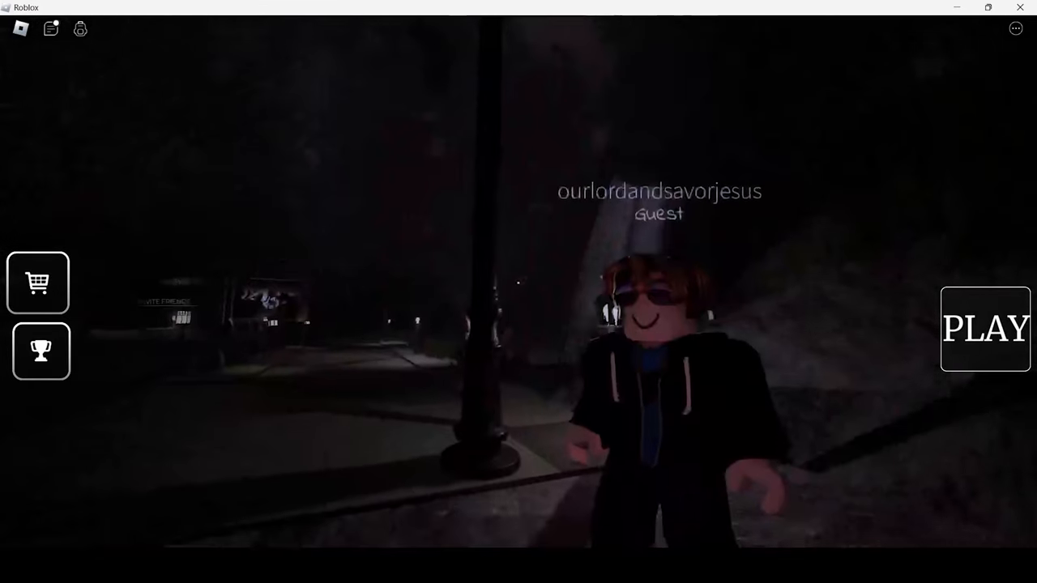